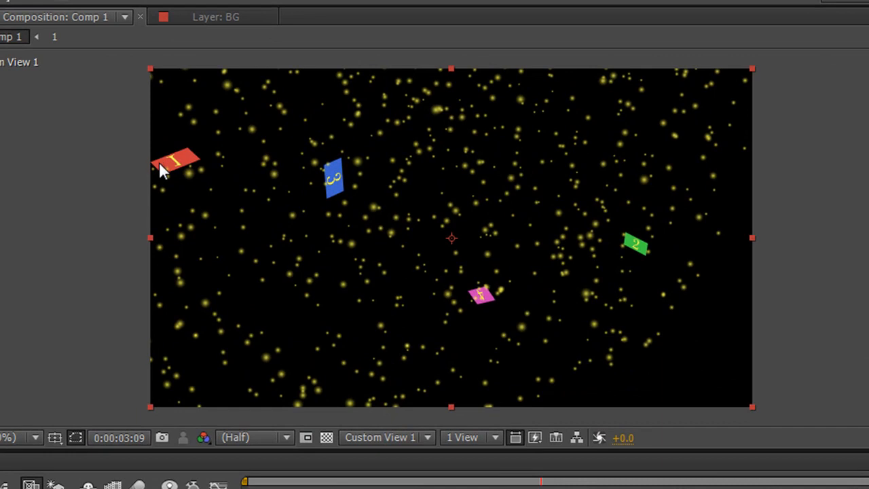
{"action": "mouse_move", "coordinate": [197, 207]}
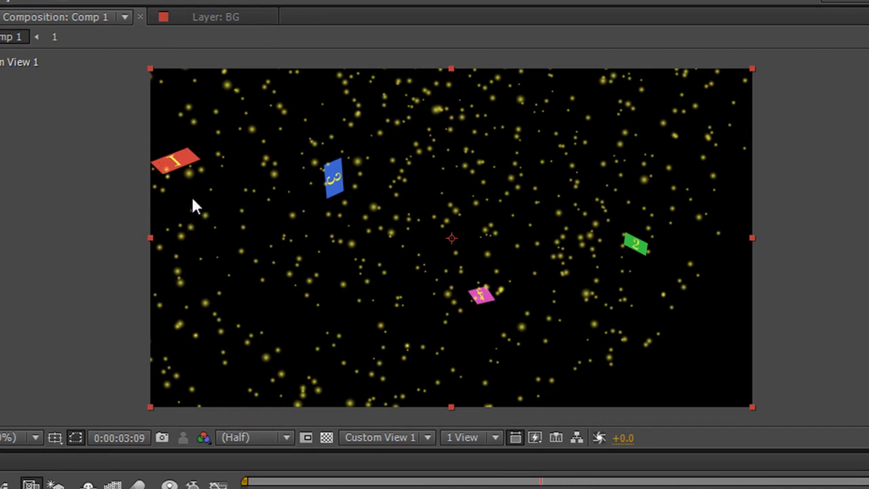
{"action": "mouse_move", "coordinate": [187, 173]}
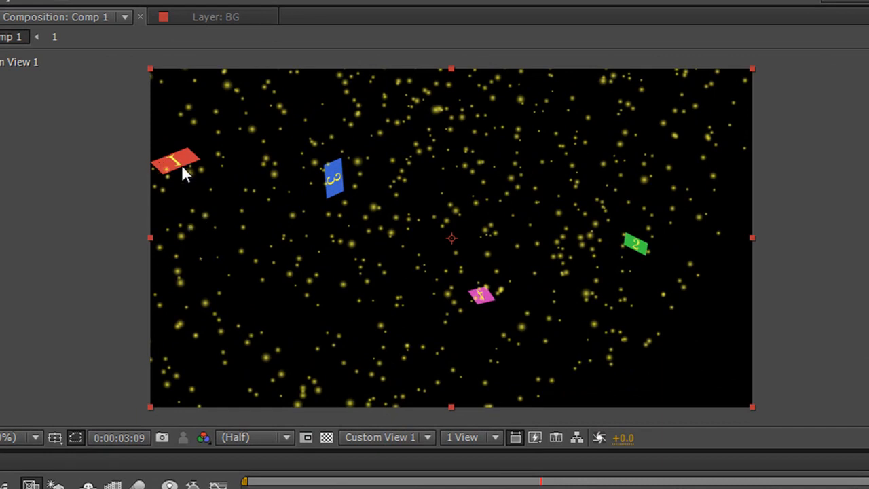
{"action": "mouse_move", "coordinate": [494, 318]}
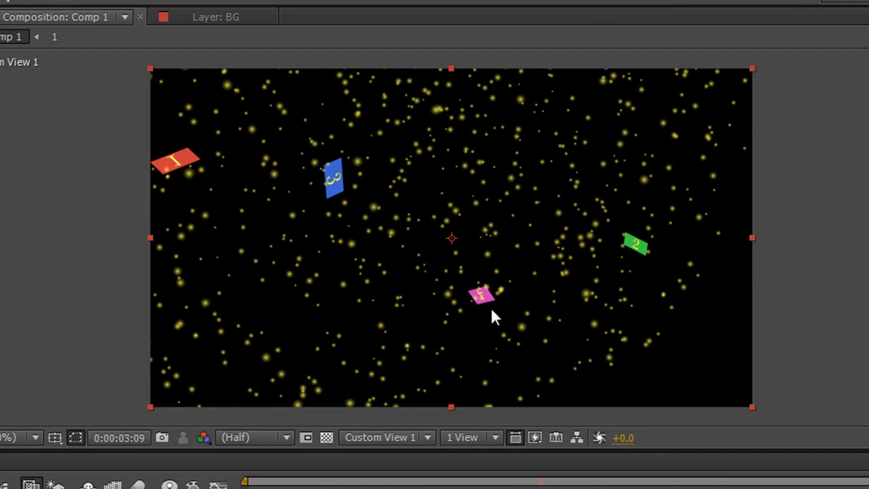
{"action": "mouse_move", "coordinate": [642, 254]}
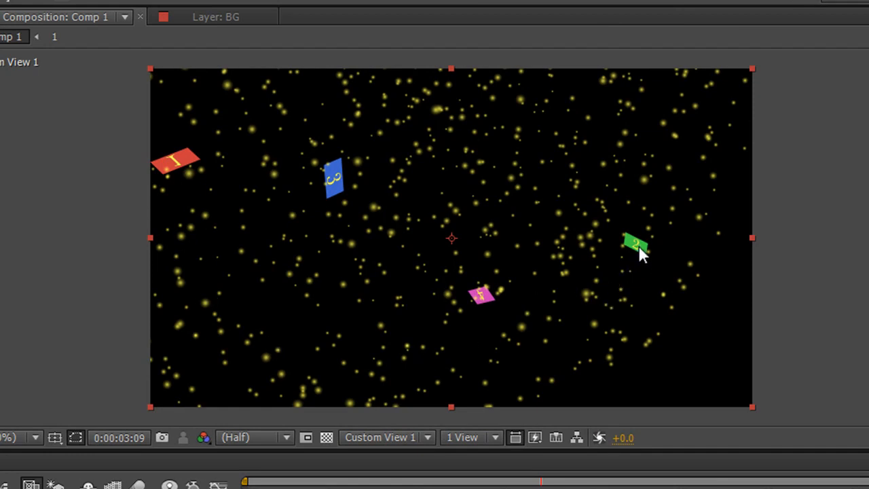
{"action": "mouse_move", "coordinate": [482, 302]}
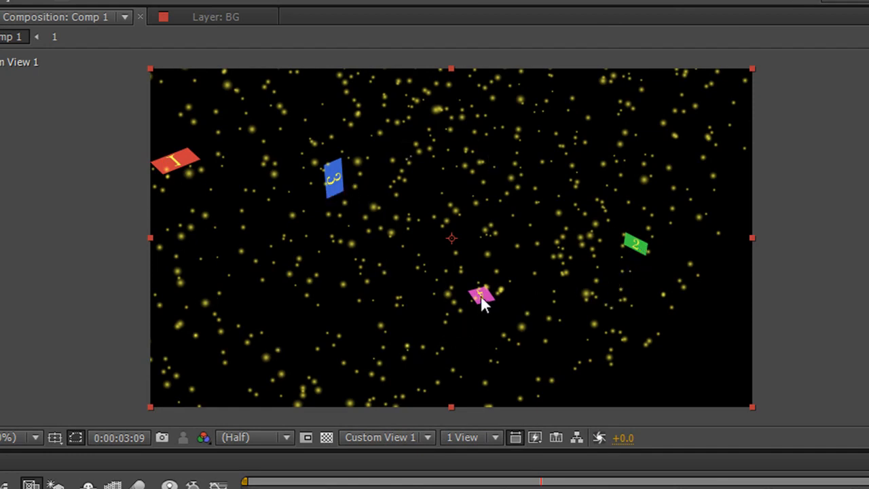
{"action": "mouse_move", "coordinate": [479, 316]}
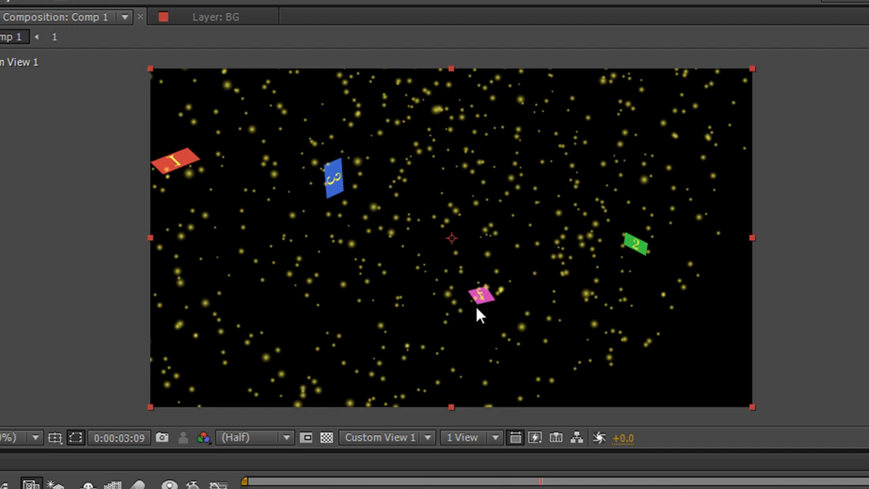
{"action": "mouse_move", "coordinate": [247, 267]}
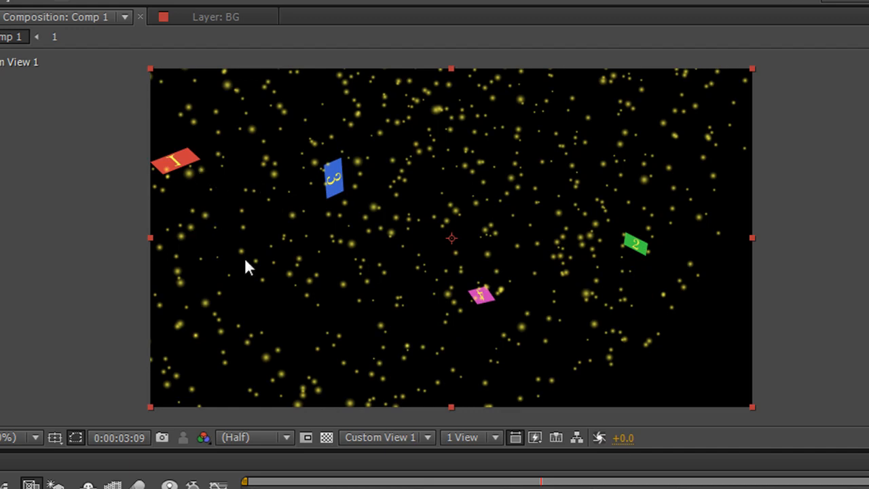
{"action": "mouse_move", "coordinate": [500, 325]}
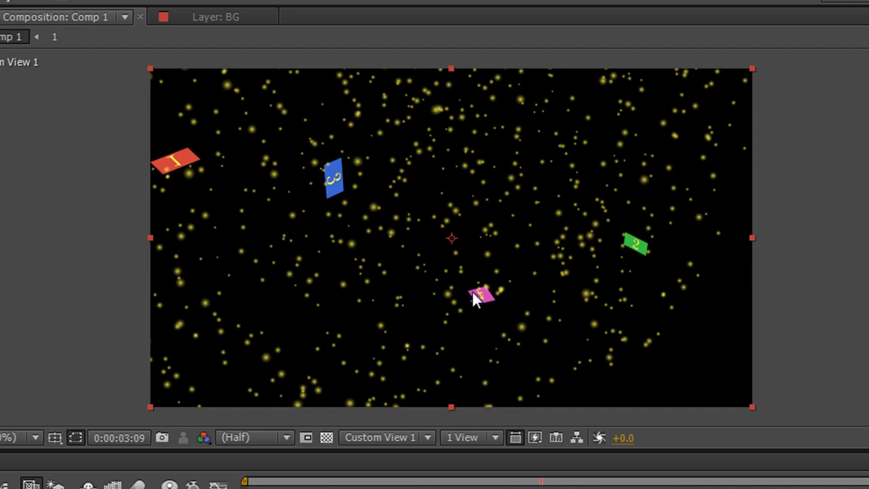
{"action": "mouse_move", "coordinate": [368, 338]}
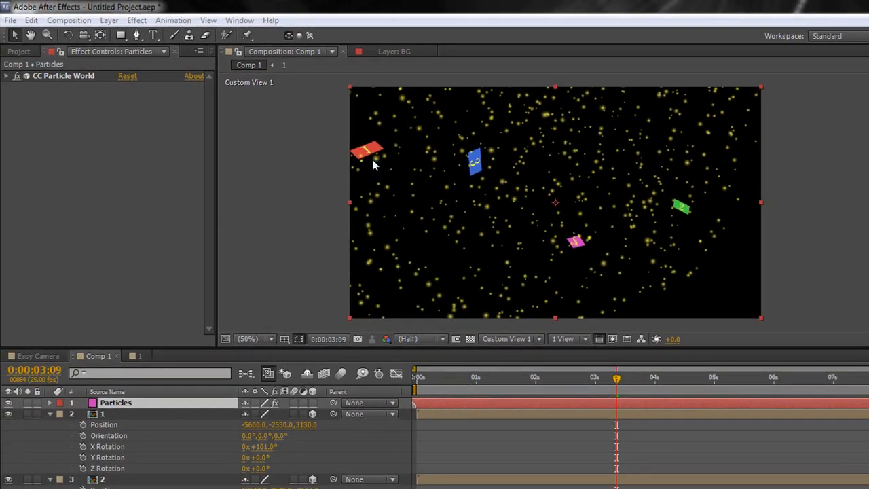
{"action": "mouse_move", "coordinate": [605, 263]}
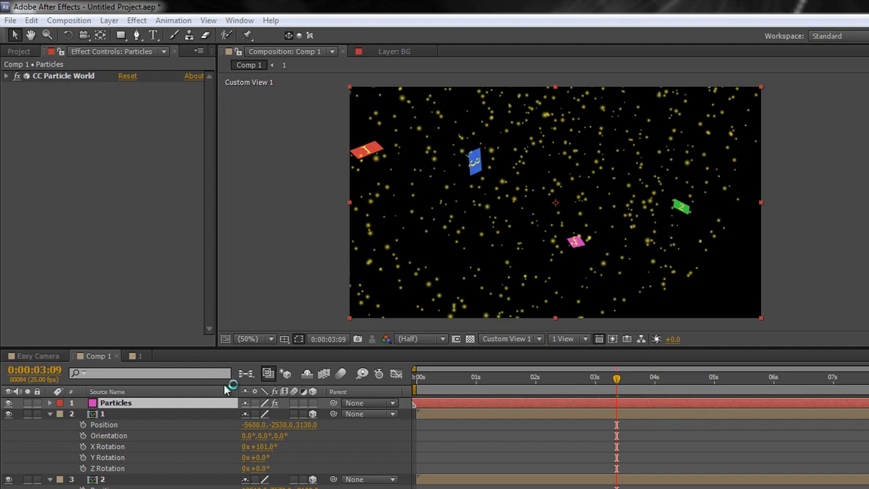
- Add a Two-Node Camera named Camera 1 through Layer > New > Camera
{"action": "left_click", "coordinate": [110, 20]}
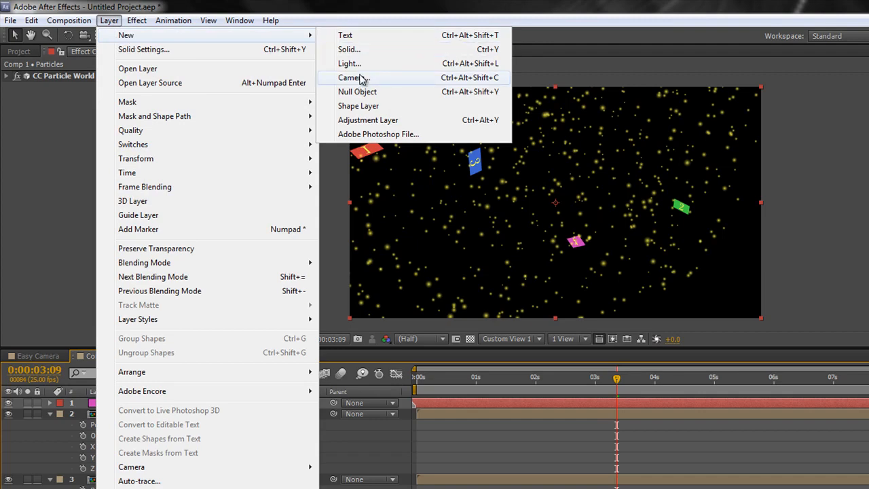
{"action": "left_click", "coordinate": [352, 78]}
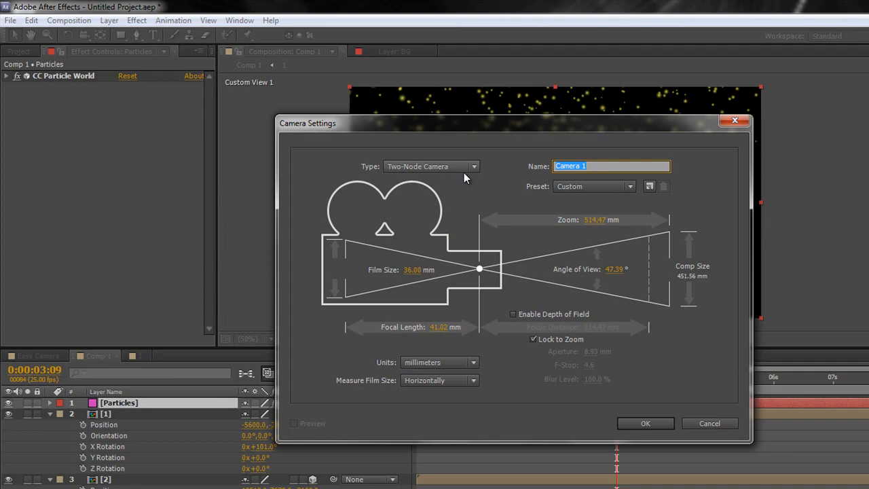
{"action": "left_click", "coordinate": [594, 186]}
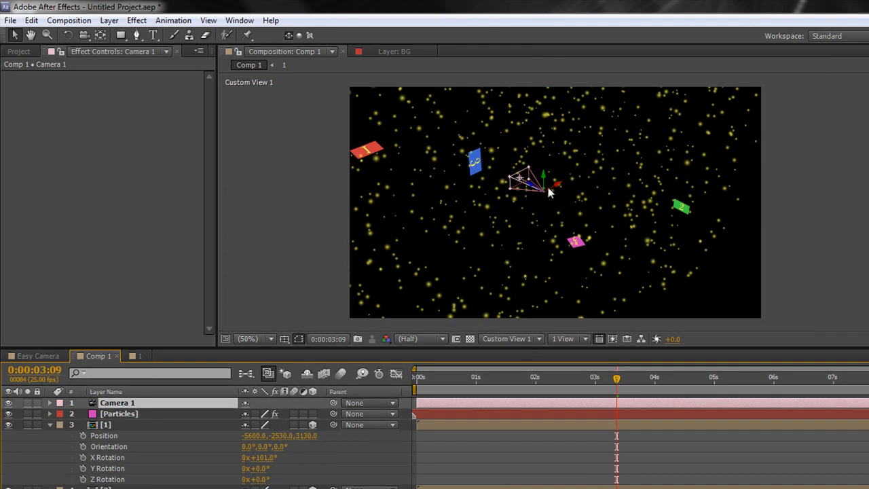
{"action": "mouse_move", "coordinate": [515, 347]}
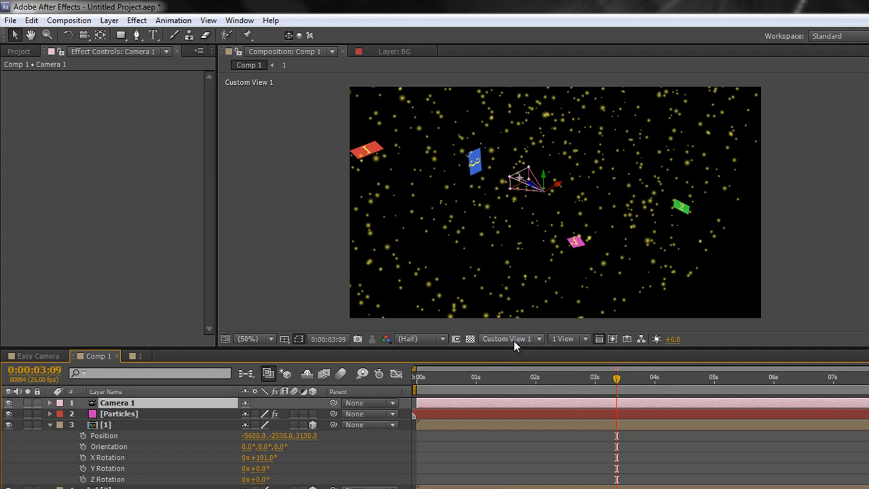
{"action": "mouse_move", "coordinate": [547, 196]}
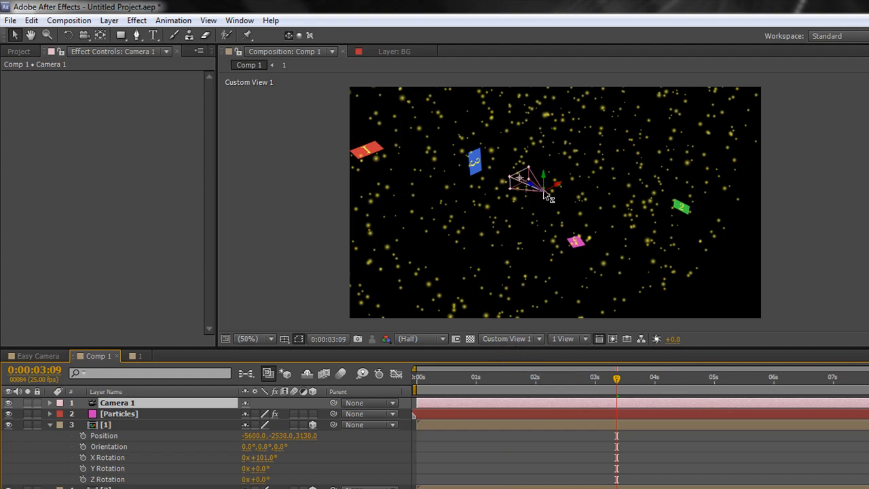
{"action": "mouse_move", "coordinate": [645, 245]}
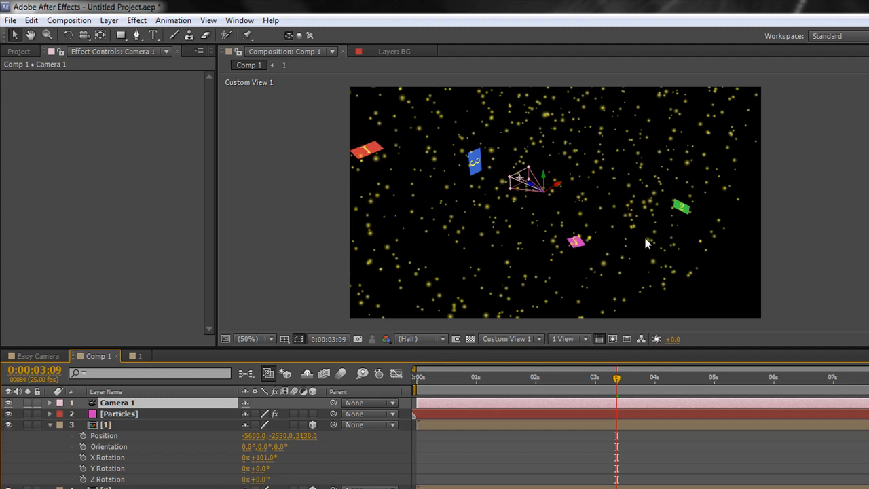
{"action": "mouse_move", "coordinate": [539, 260]}
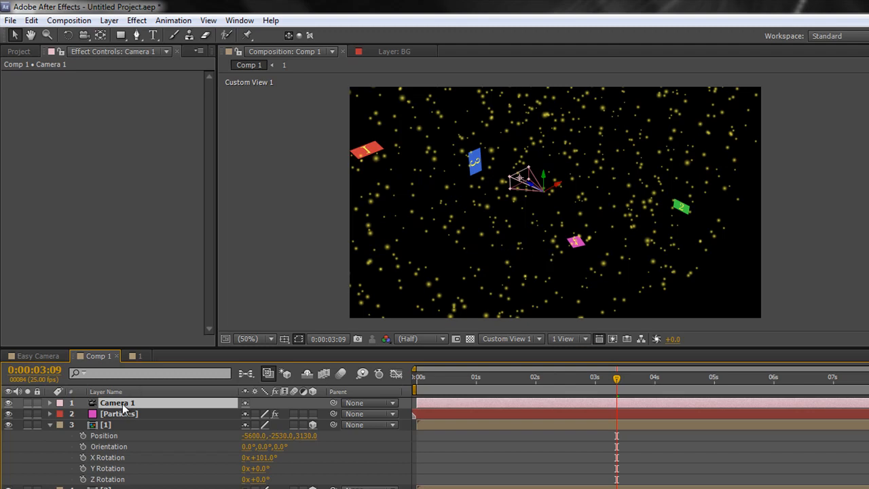
{"action": "right_click", "coordinate": [117, 403]}
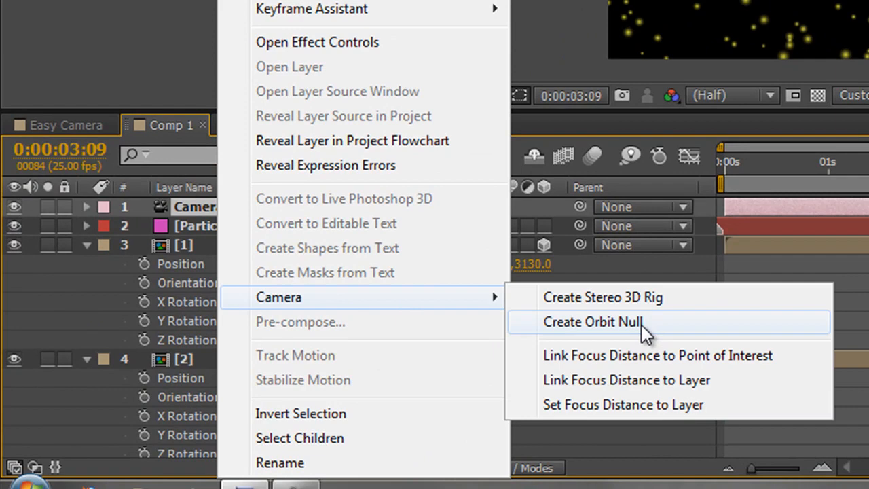
{"action": "left_click", "coordinate": [593, 322]}
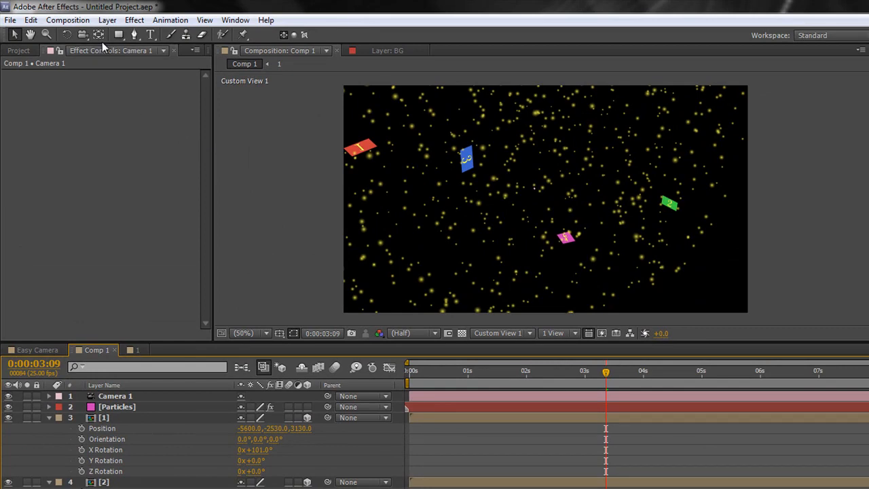
- Create a null object, rename it 'cam Control', and parent Camera 1 to it
{"action": "left_click", "coordinate": [107, 20]}
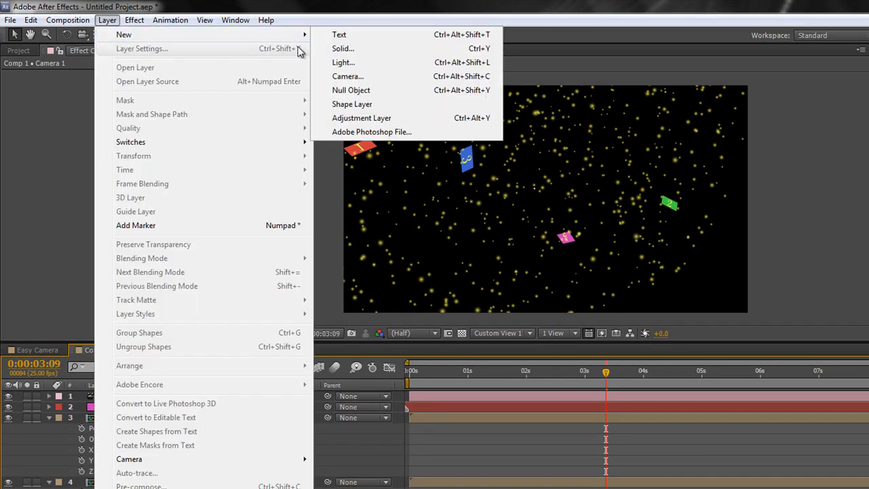
{"action": "left_click", "coordinate": [351, 90]}
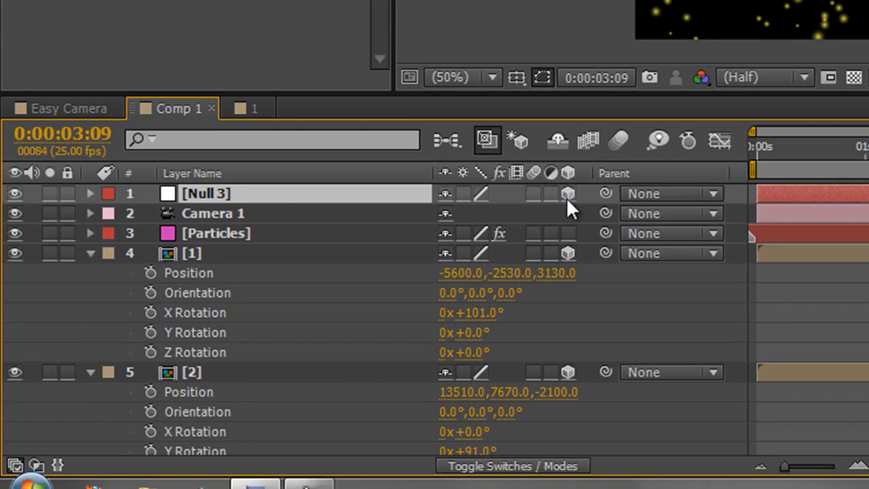
{"action": "mouse_move", "coordinate": [207, 220]}
{"action": "type", "text": "cam Co"}
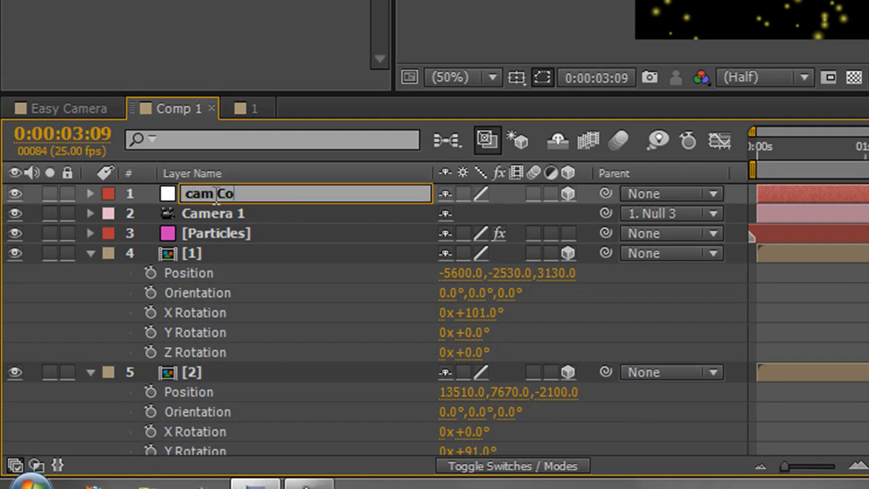
{"action": "type", "text": "ntrol"}
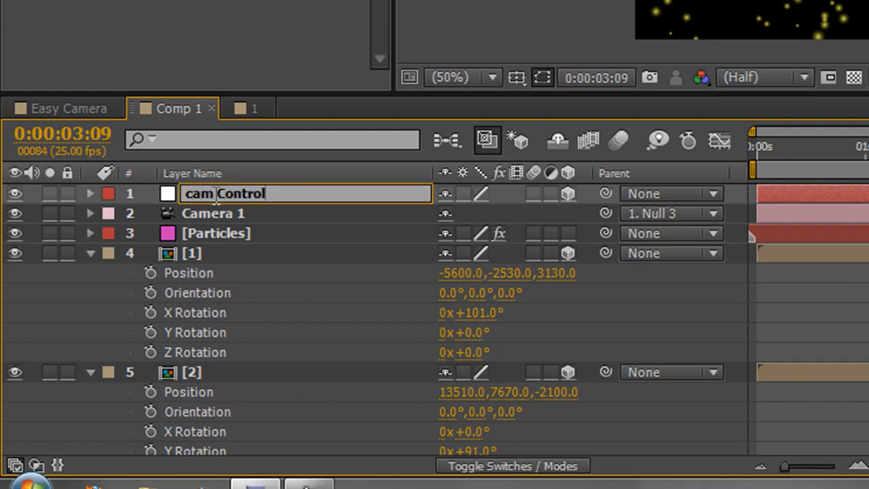
{"action": "key", "text": "Return"}
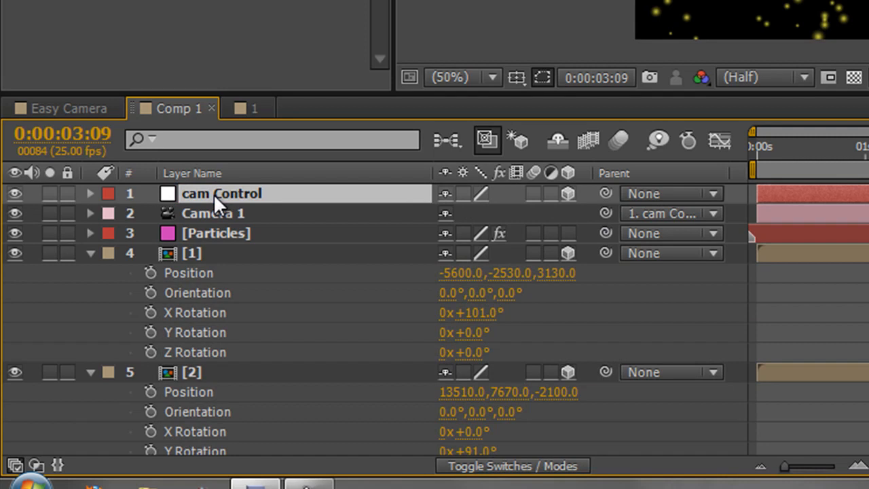
{"action": "mouse_move", "coordinate": [241, 208]}
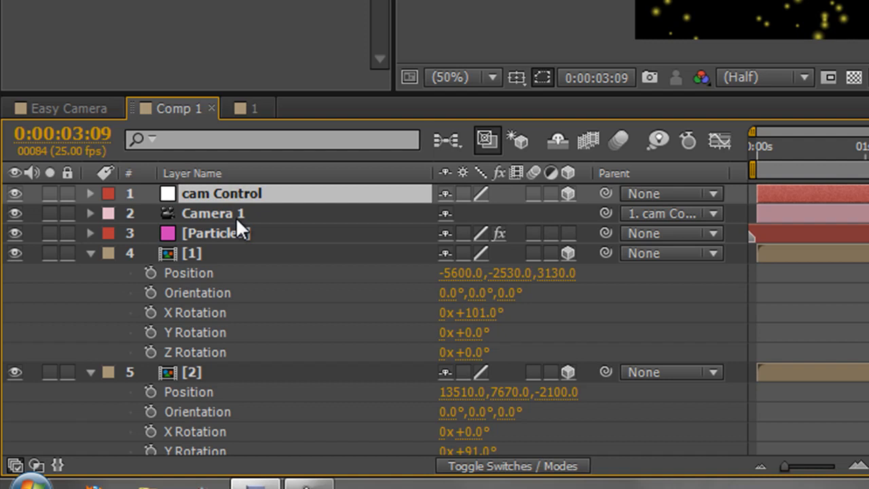
- Key cam Control's Position and X, Y, Z Rotation at 0:00
{"action": "left_click", "coordinate": [212, 213]}
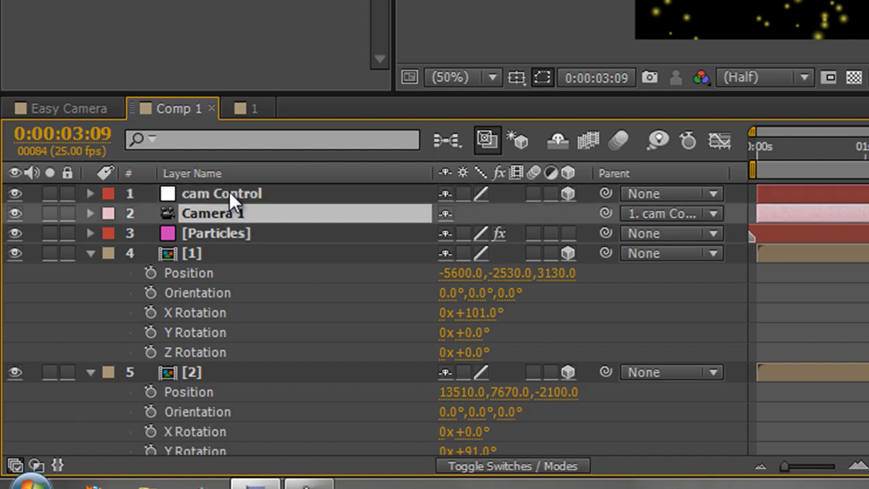
{"action": "left_click", "coordinate": [222, 193]}
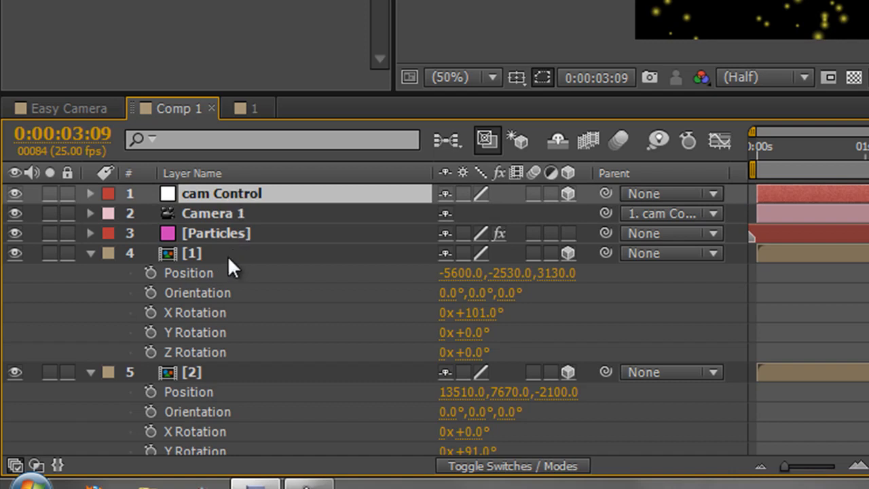
{"action": "mouse_move", "coordinate": [204, 261]}
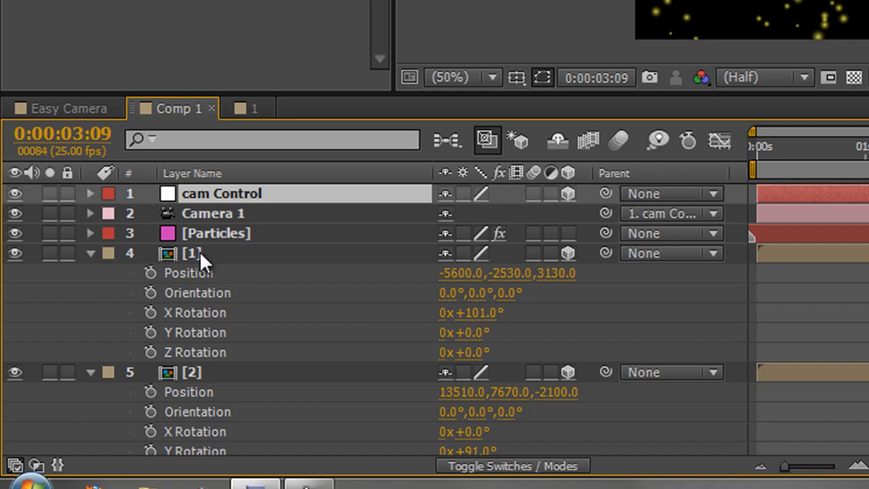
{"action": "scroll", "scroll_direction": "down", "scroll_amount": 3}
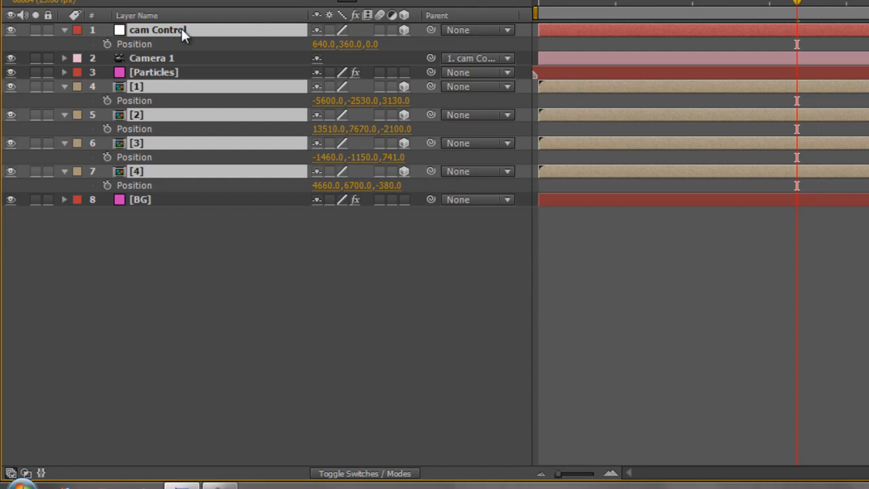
{"action": "left_click", "coordinate": [64, 30]}
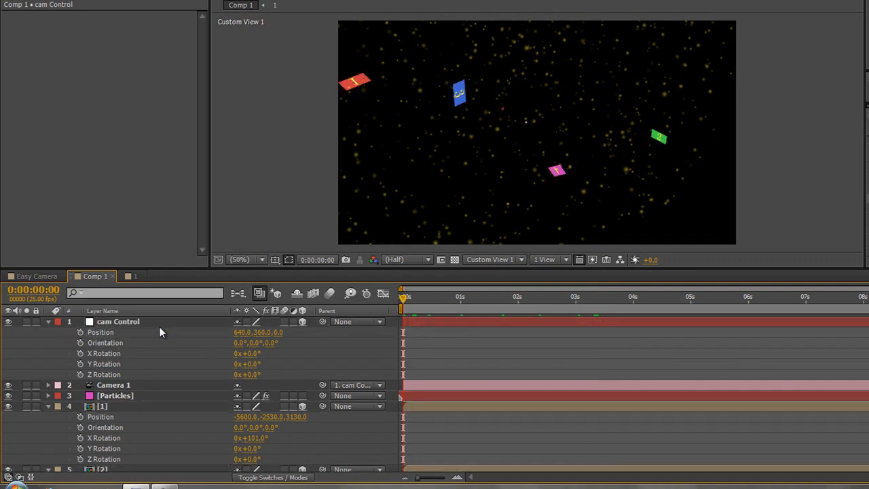
{"action": "left_click", "coordinate": [118, 322]}
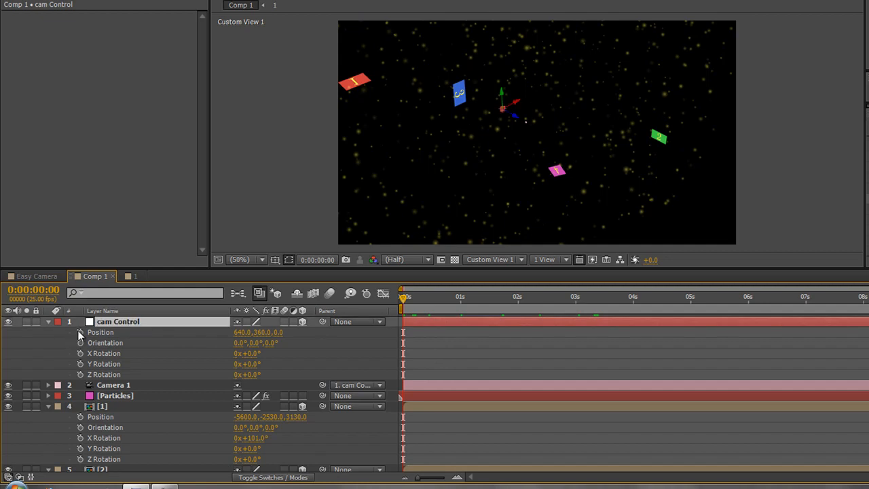
{"action": "left_click", "coordinate": [112, 332]}
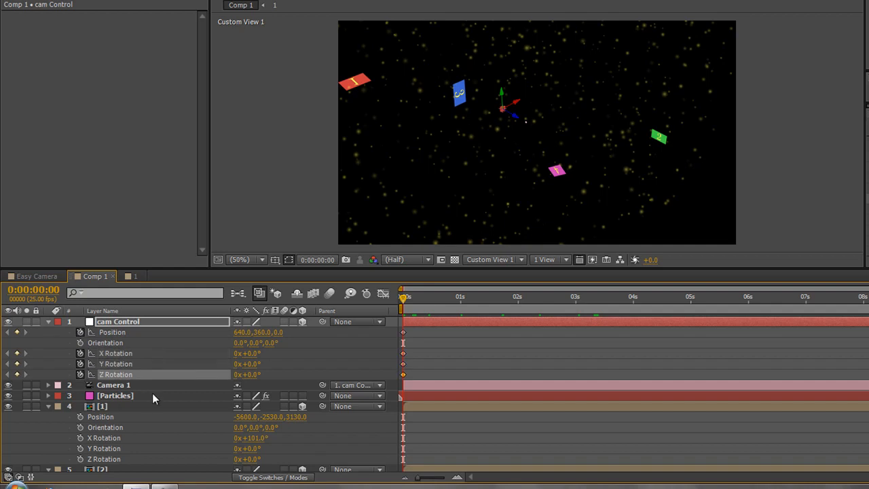
{"action": "mouse_move", "coordinate": [359, 94]}
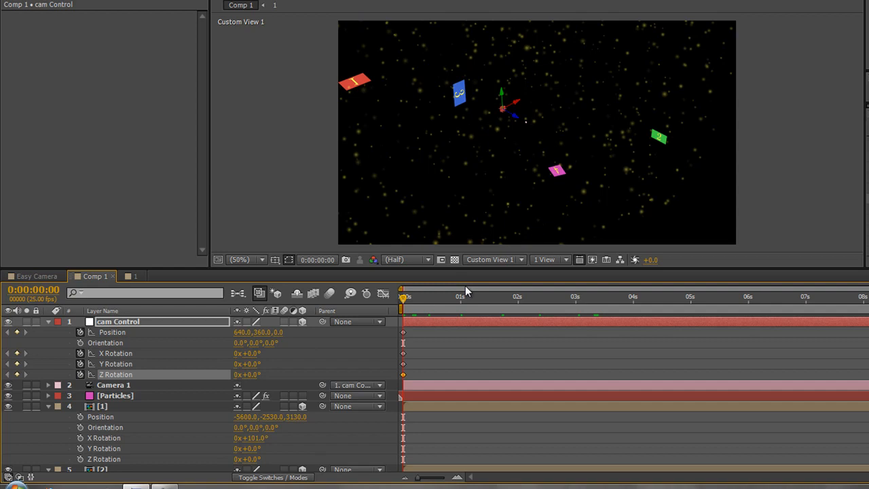
{"action": "mouse_move", "coordinate": [537, 167]}
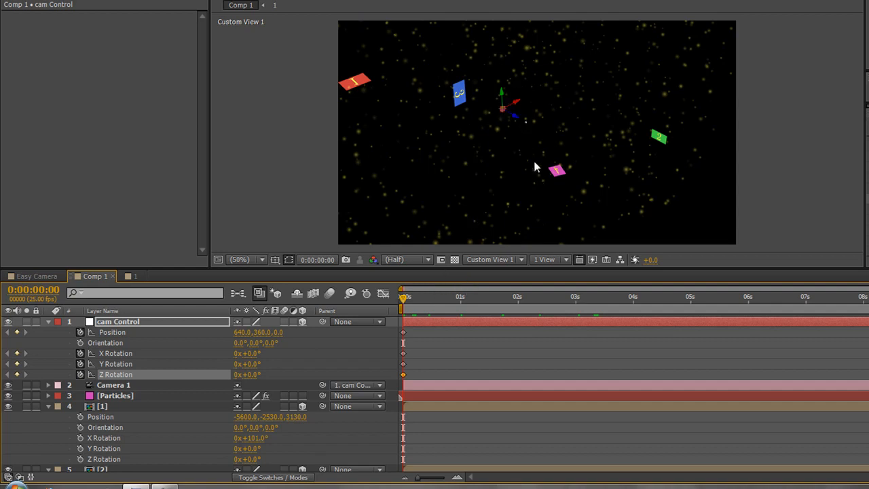
{"action": "left_click", "coordinate": [492, 260]}
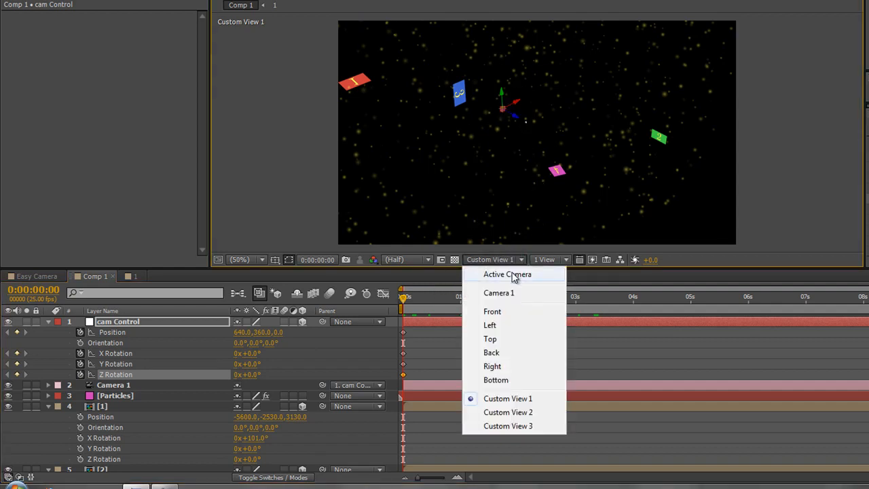
{"action": "left_click", "coordinate": [508, 274]}
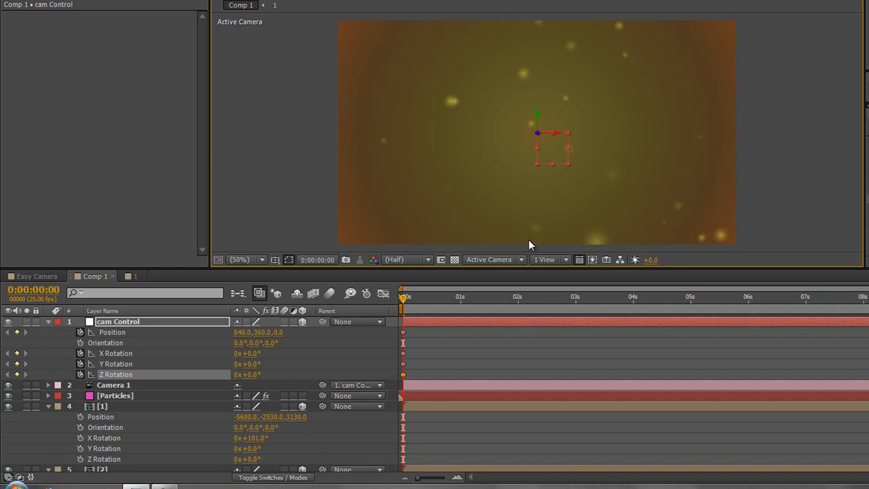
{"action": "left_click", "coordinate": [493, 259]}
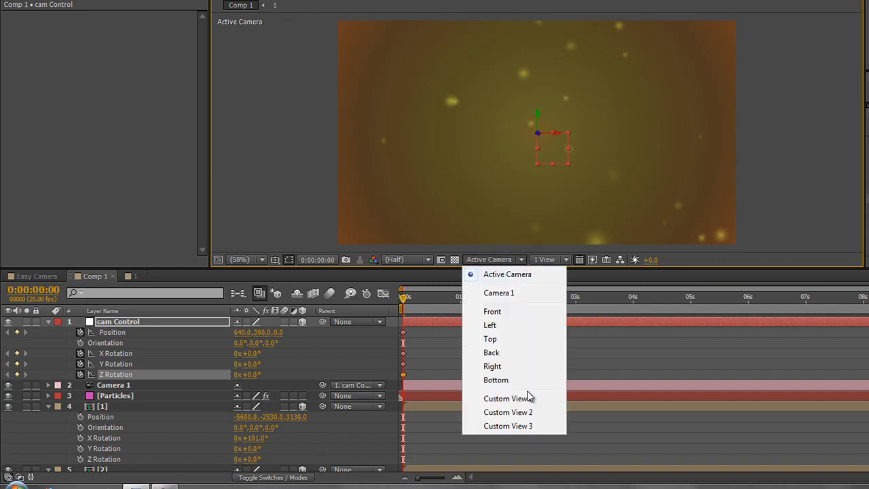
{"action": "left_click", "coordinate": [507, 398]}
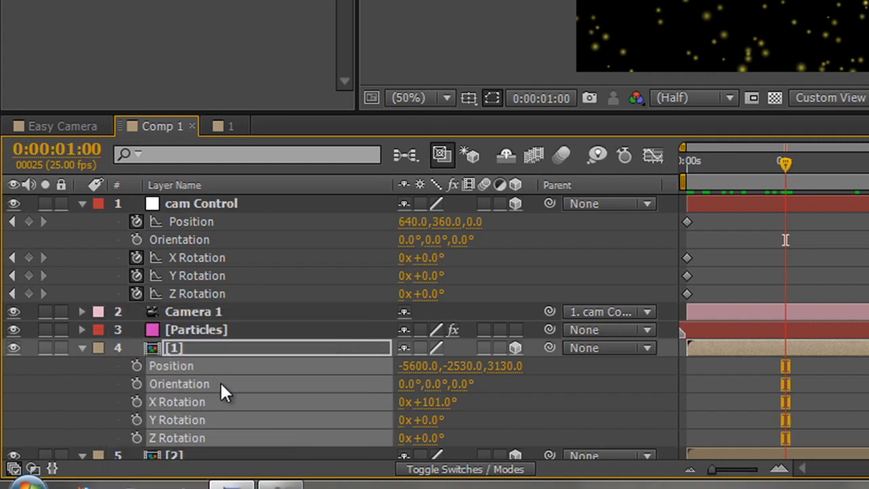
{"action": "mouse_move", "coordinate": [217, 216]}
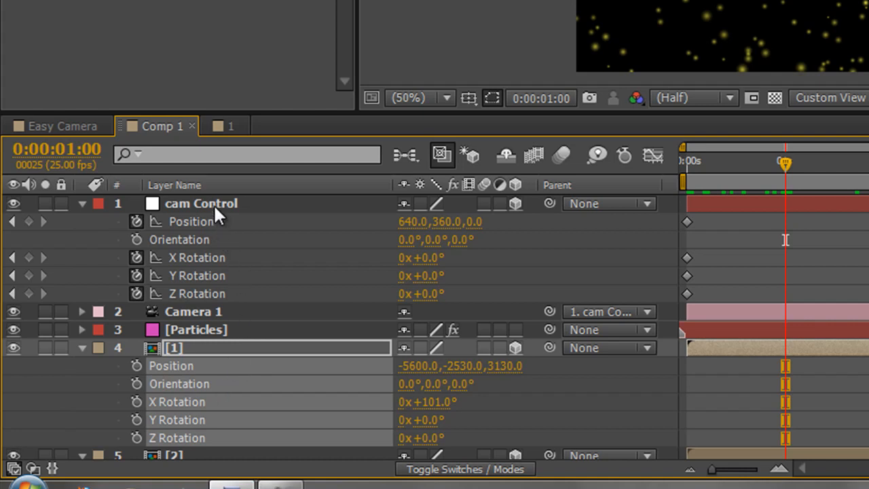
- Give cam Control layer 1's position and 101° X rotation at 1:00, held to 2:00
{"action": "left_click", "coordinate": [201, 204]}
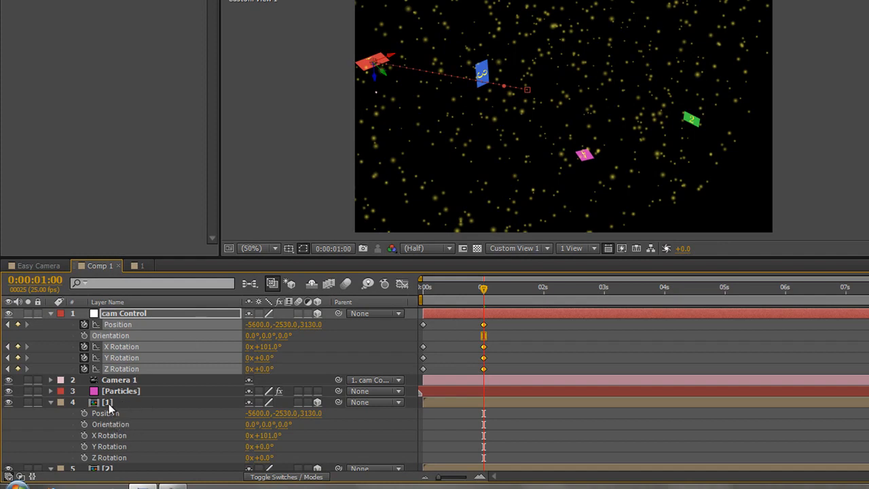
{"action": "mouse_move", "coordinate": [124, 369]}
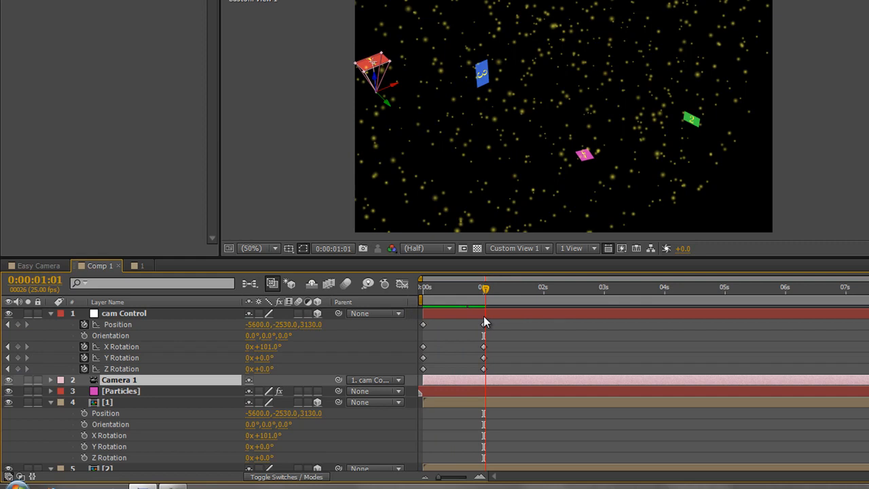
{"action": "left_click_drag", "start_coordinate": [484, 288], "coordinate": [541, 287]}
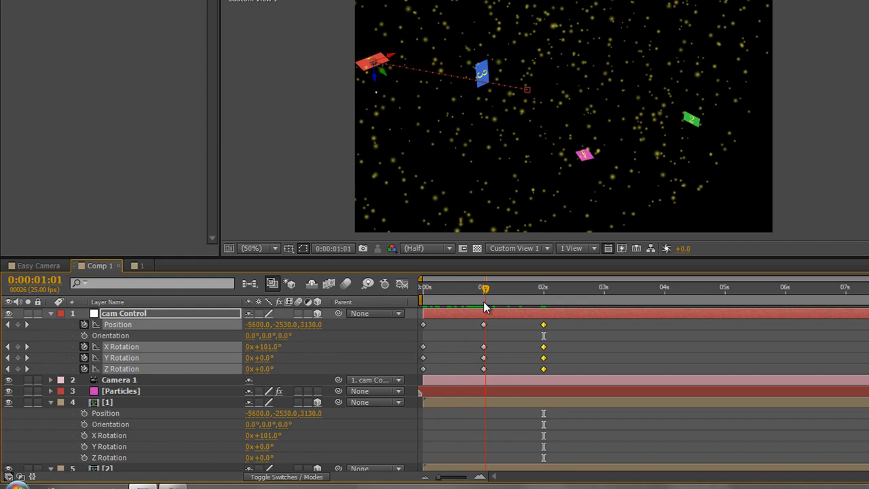
- At 3:00, key cam Control with layer 2's position and 91° Y rotation
{"action": "left_click", "coordinate": [548, 287]}
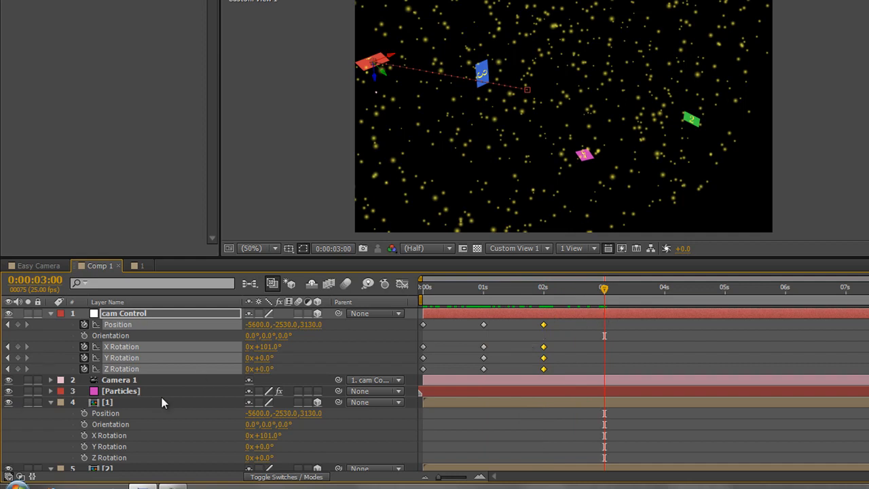
{"action": "scroll", "scroll_direction": "down", "scroll_amount": 3}
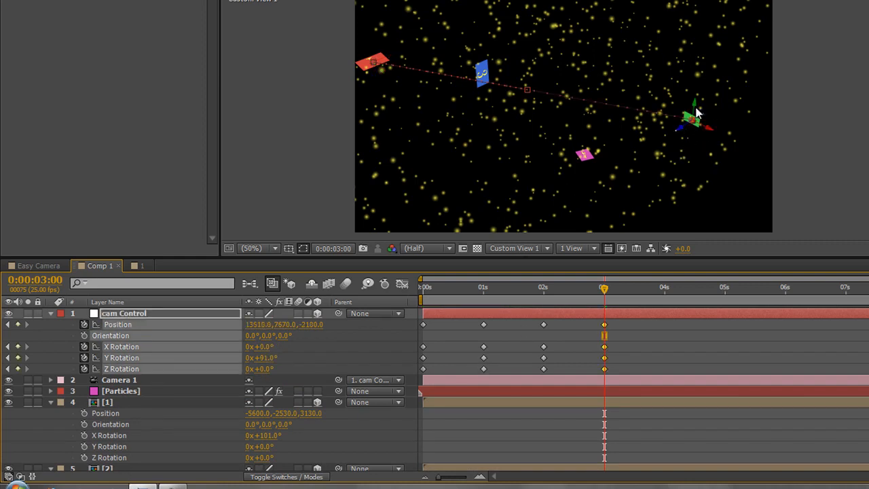
{"action": "mouse_move", "coordinate": [604, 287]}
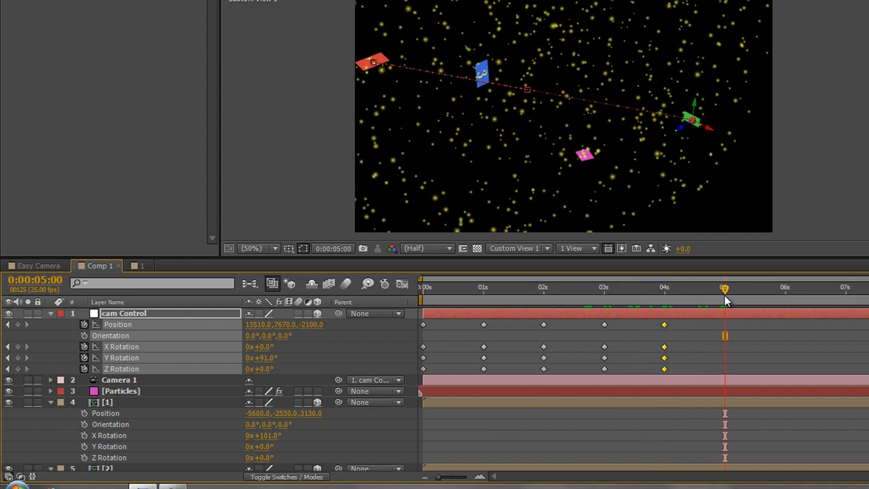
- Key cam Control with layer 3's position and 91° Z rotation at 5:00, held to 6:00
{"action": "scroll", "scroll_direction": "down", "scroll_amount": 3}
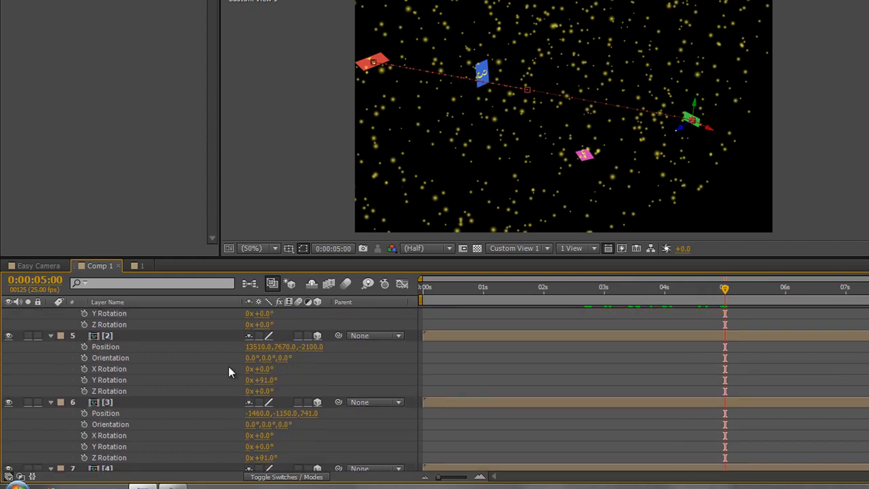
{"action": "mouse_move", "coordinate": [112, 424]}
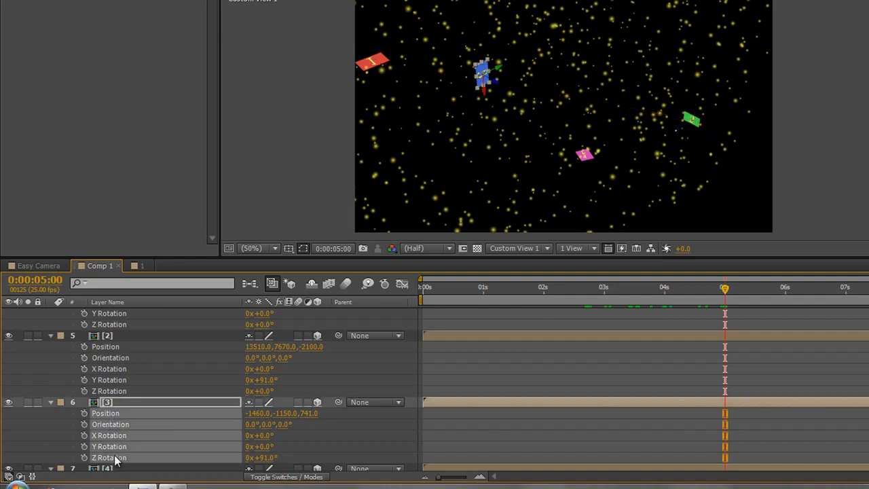
{"action": "scroll", "scroll_direction": "up", "scroll_amount": 3}
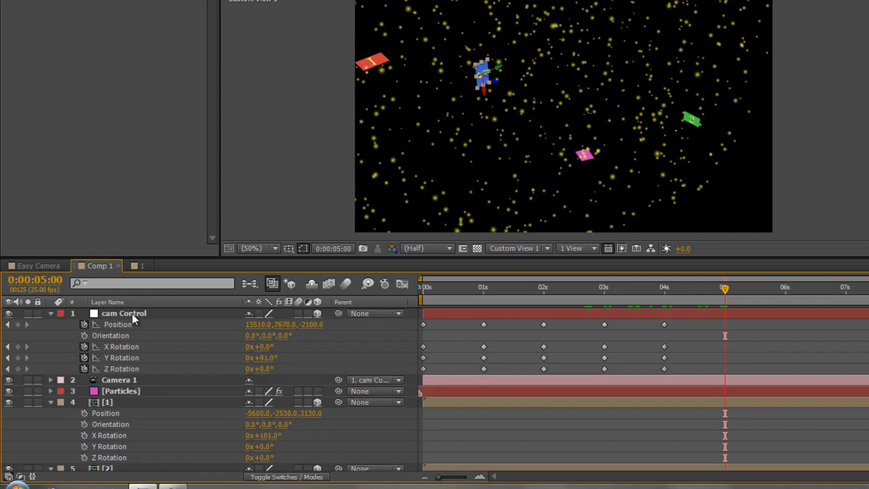
{"action": "left_click", "coordinate": [124, 313]}
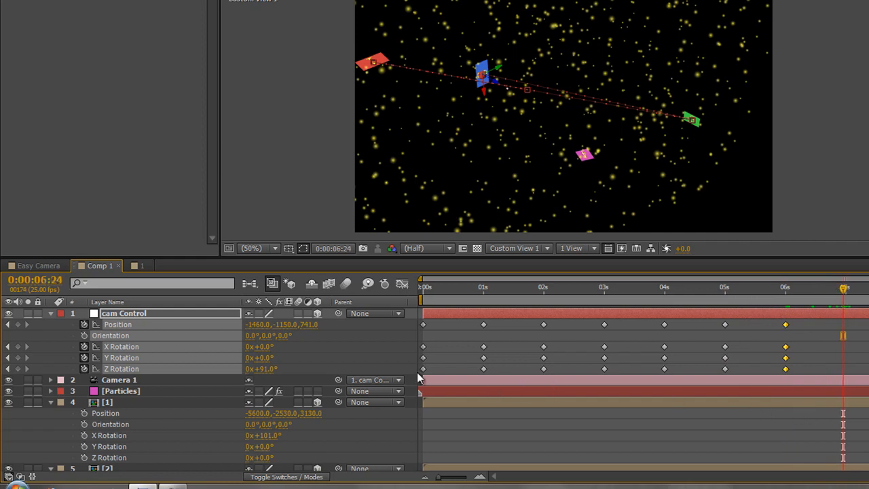
- Key cam Control with layer 4's position and rotation at 7:00, then scrub back
{"action": "scroll", "scroll_direction": "down", "scroll_amount": 3}
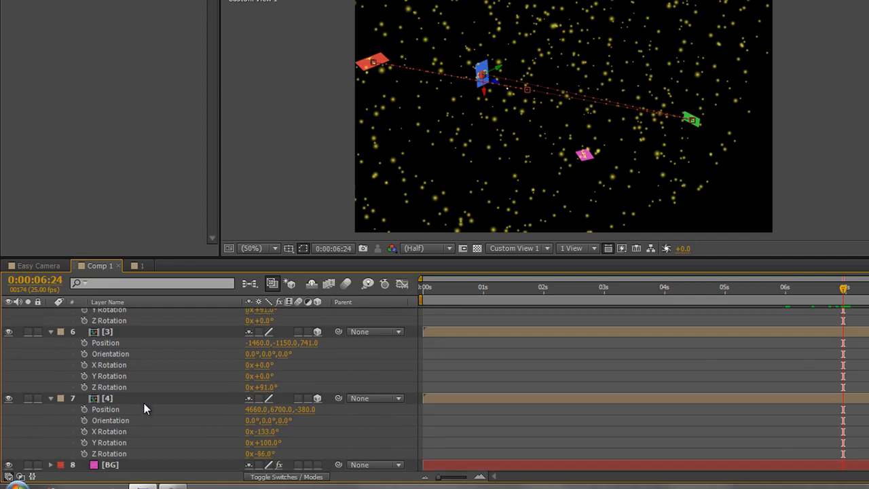
{"action": "left_click", "coordinate": [107, 398]}
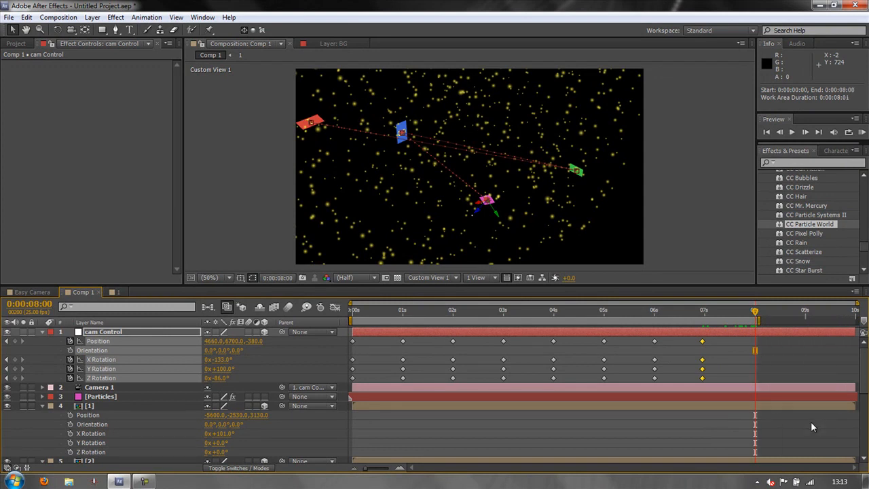
{"action": "left_click", "coordinate": [572, 311]}
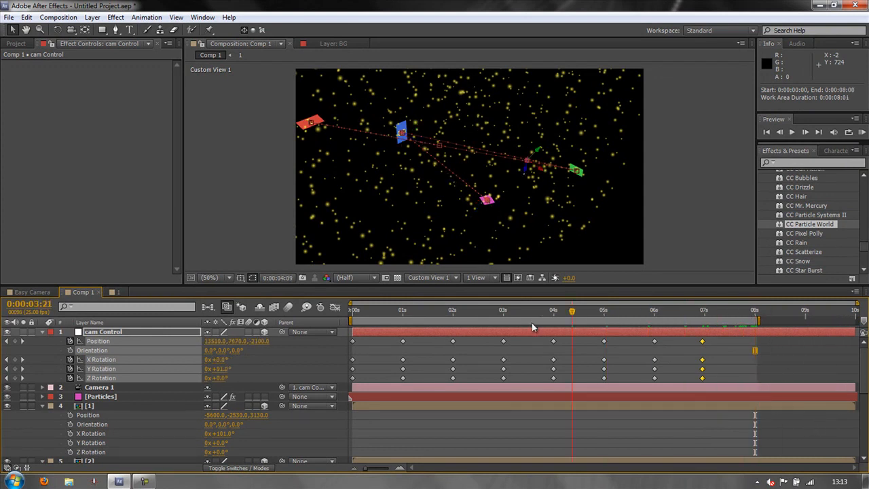
{"action": "left_click", "coordinate": [350, 311]}
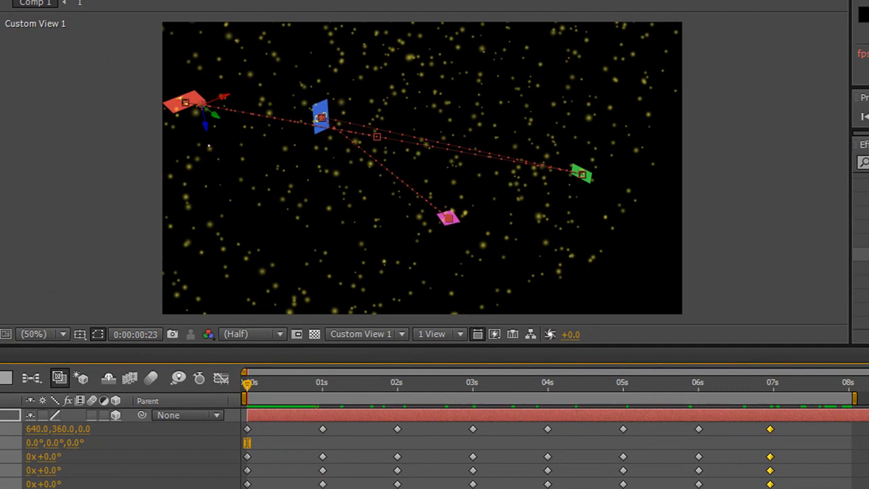
{"action": "left_click", "coordinate": [316, 383]}
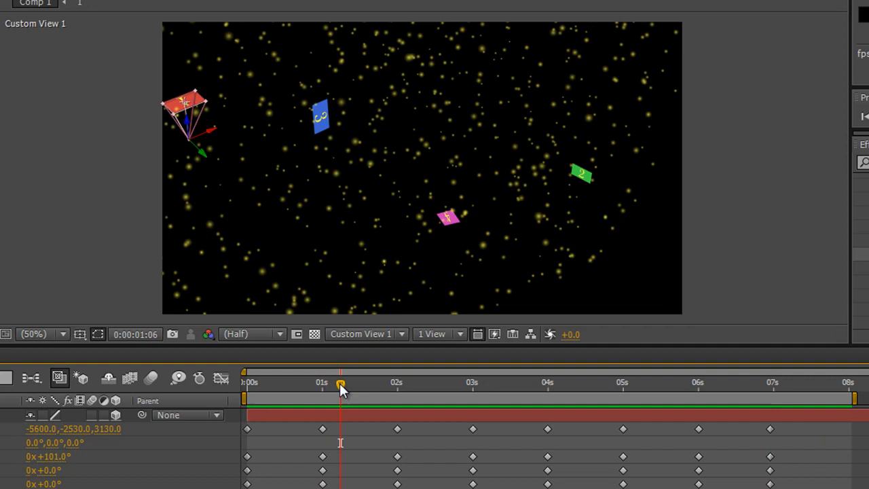
{"action": "left_click_drag", "start_coordinate": [341, 385], "coordinate": [249, 385]}
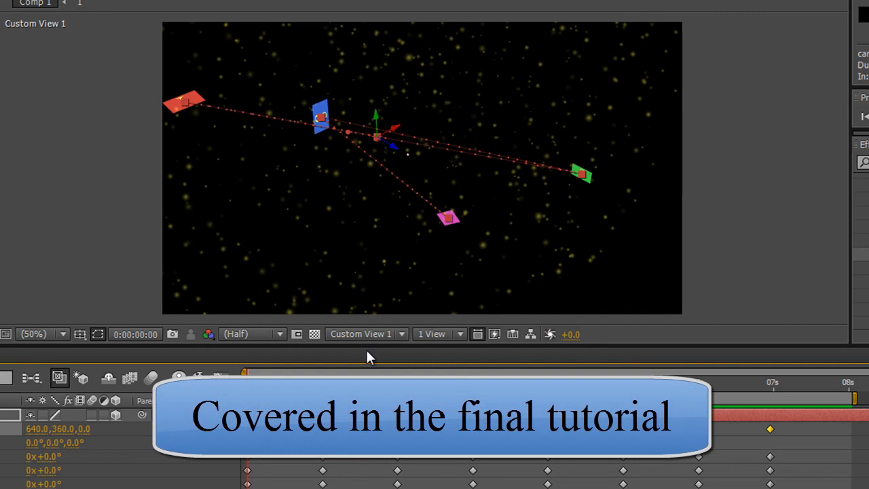
- Switch the 3D view to Active Camera and scrub partway through the camera move
{"action": "left_click", "coordinate": [367, 334]}
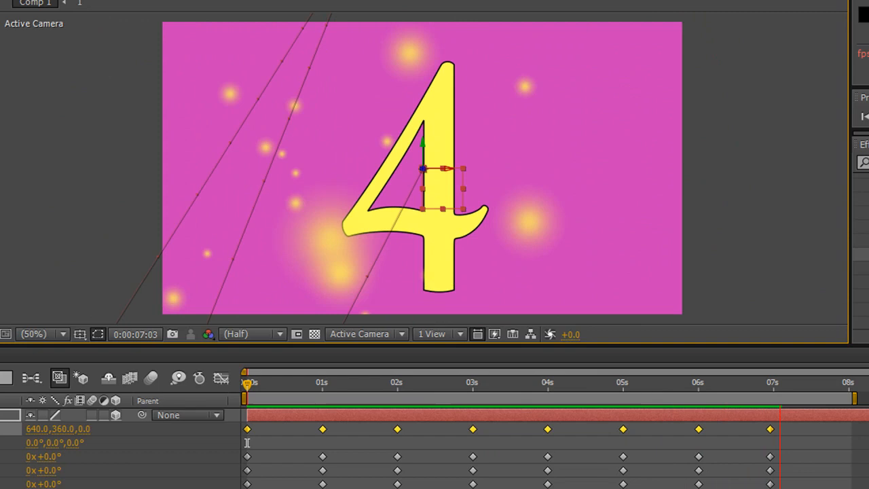
{"action": "left_click", "coordinate": [246, 382]}
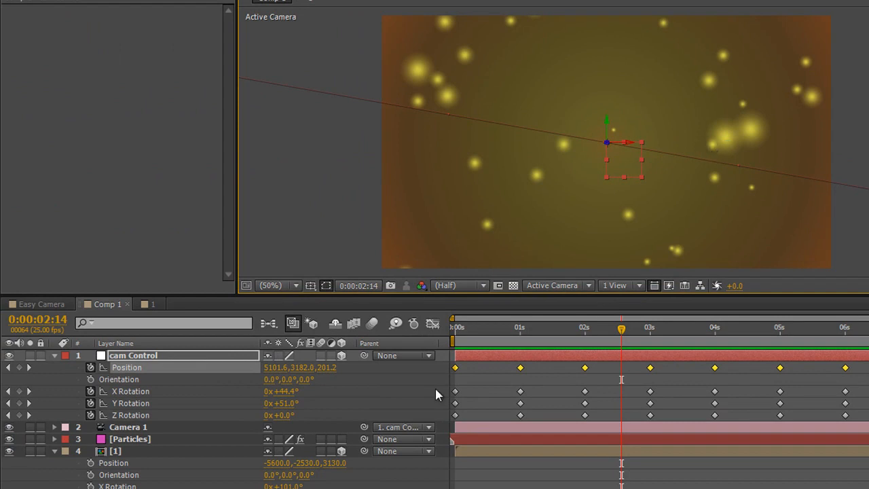
{"action": "mouse_move", "coordinate": [620, 198]}
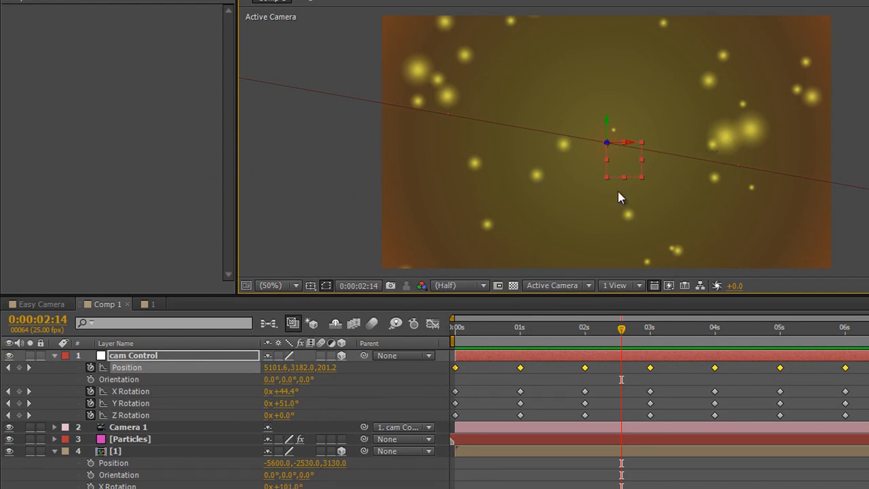